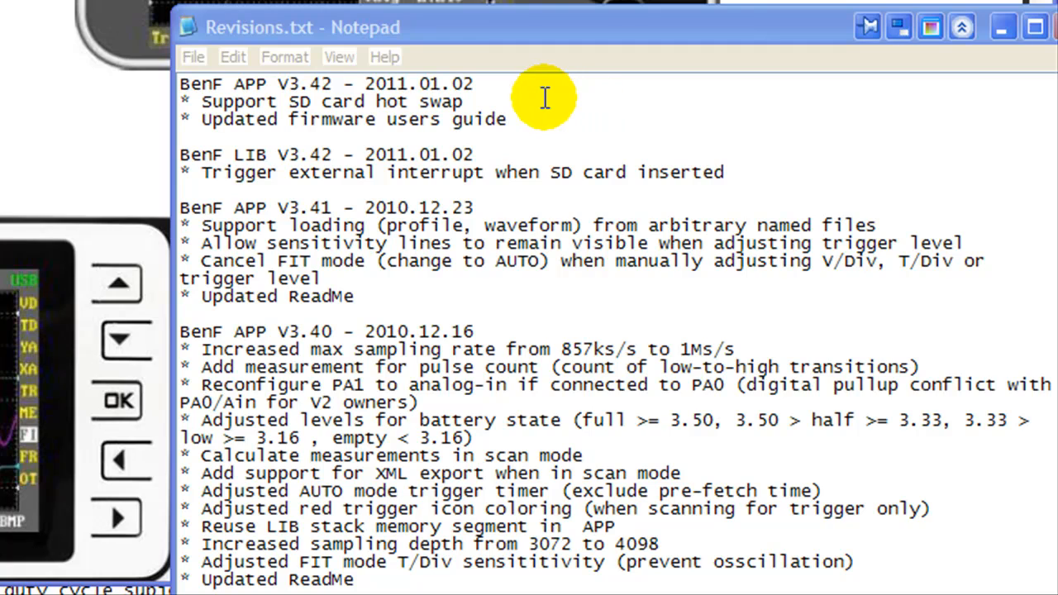
mouse_move(503, 93)
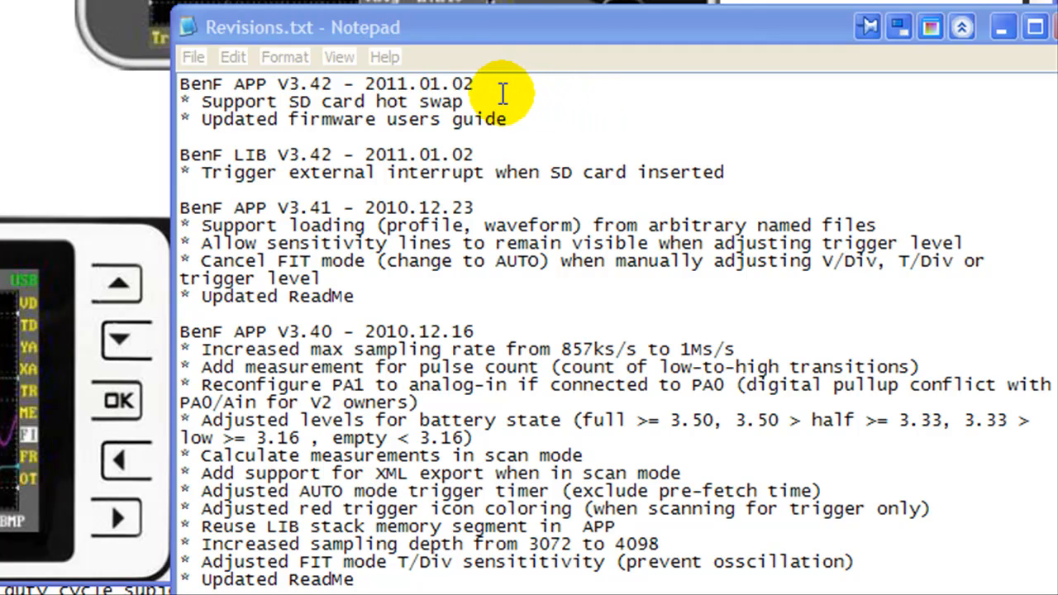
mouse_move(314, 331)
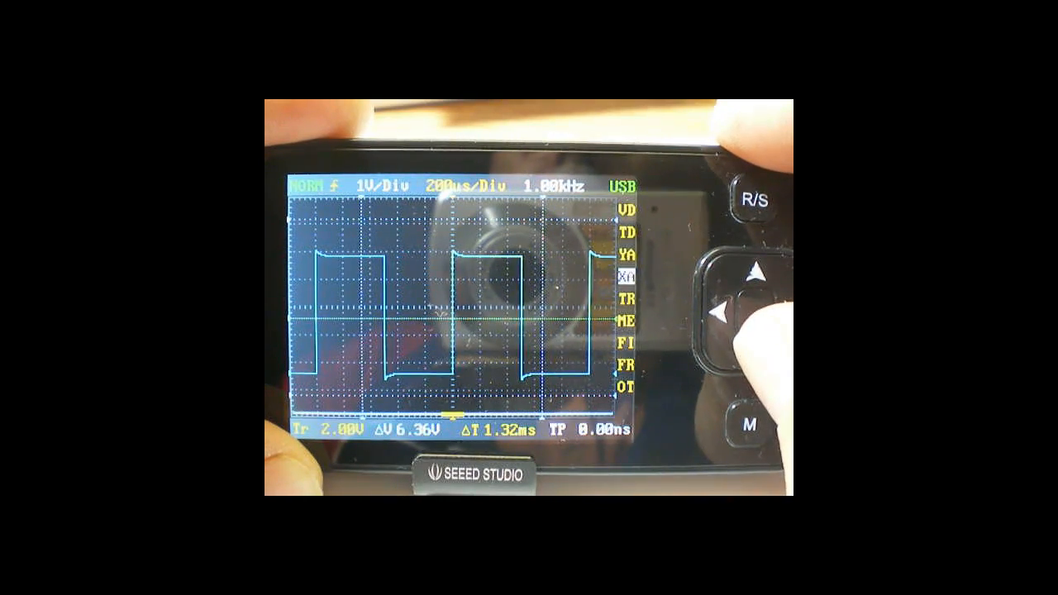
- Change the trigger mode from NORM to FIT on the 1 kHz square wave
left_click(753, 358)
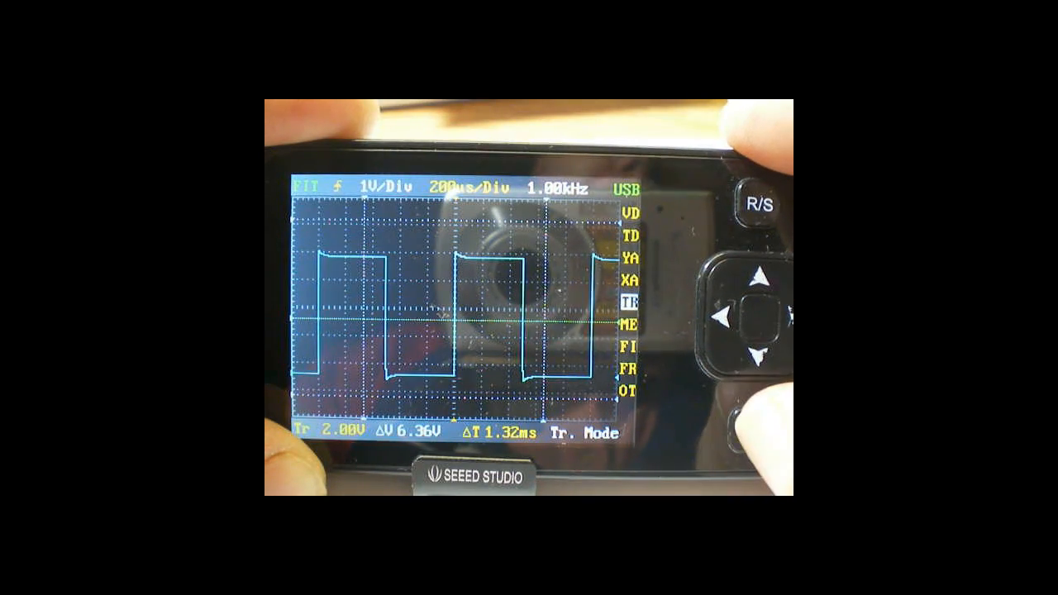
left_click(748, 319)
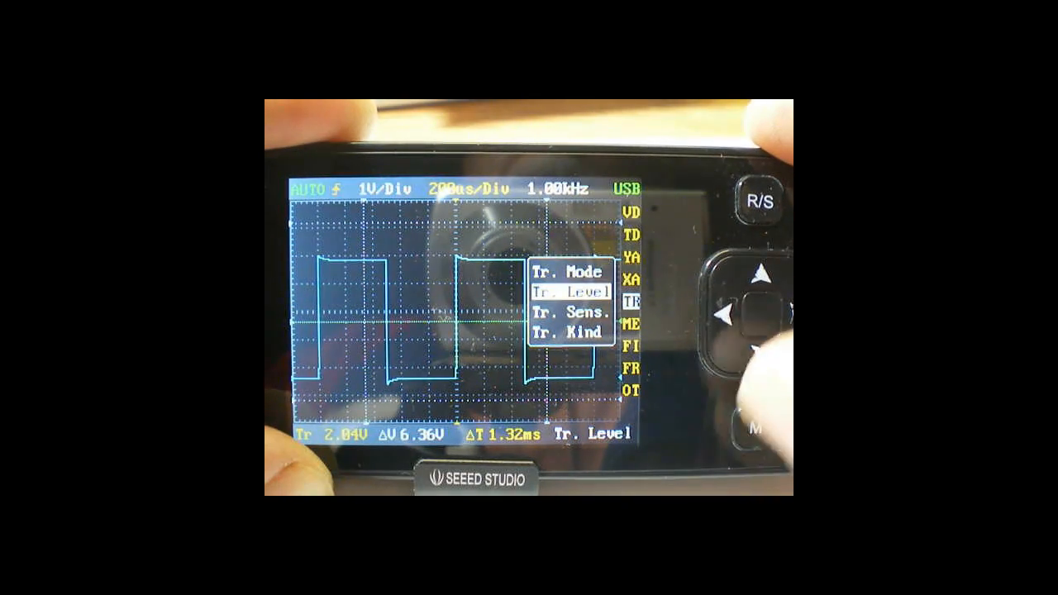
- Raise the trigger level to 4.24 V, leaving the trigger mode on AUTO
left_click(765, 347)
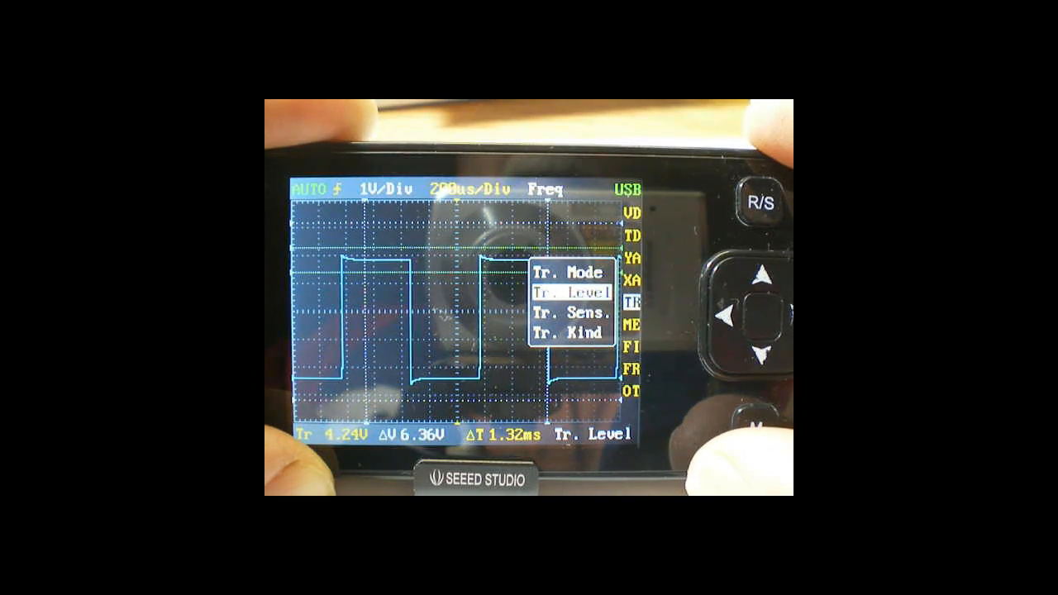
left_click(760, 356)
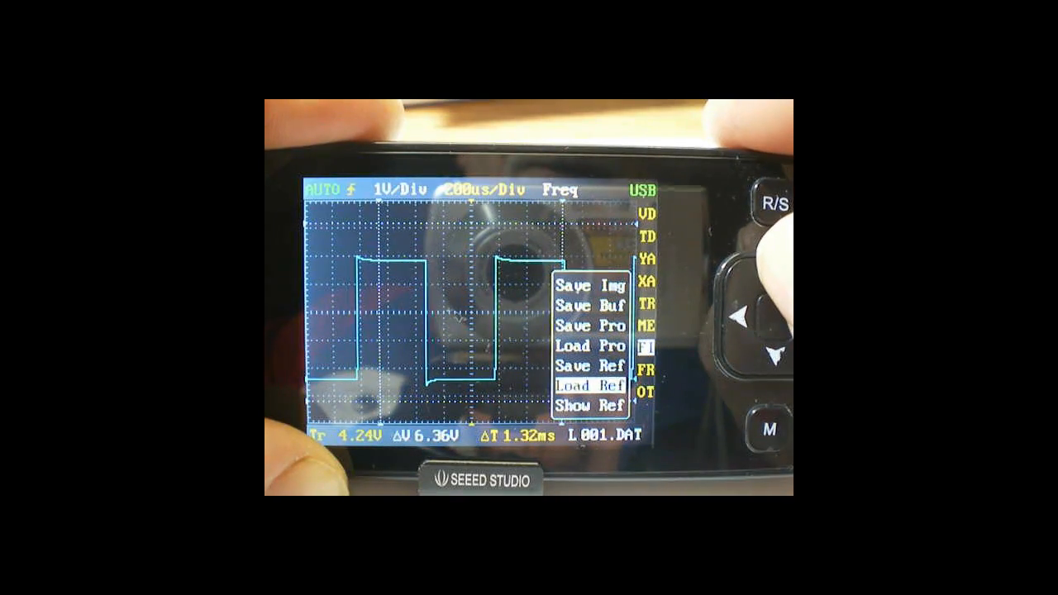
- In the FI file menu, select Load Ref showing L 001.DAT
left_click(751, 275)
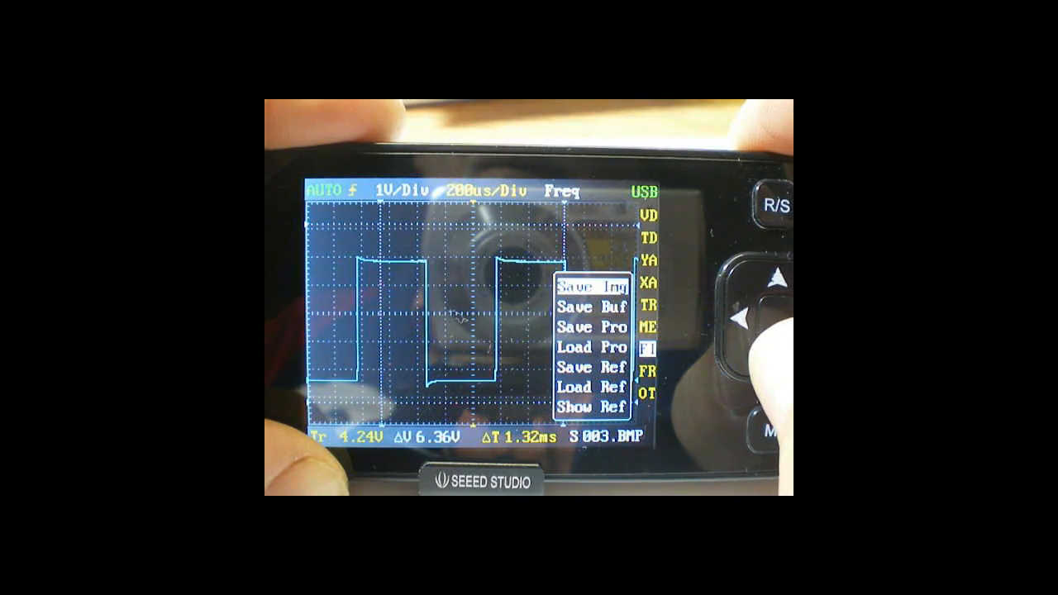
- Move the file function from Save Img (S 003.BMP) to Load Pro (L 001.CFG)
left_click(777, 364)
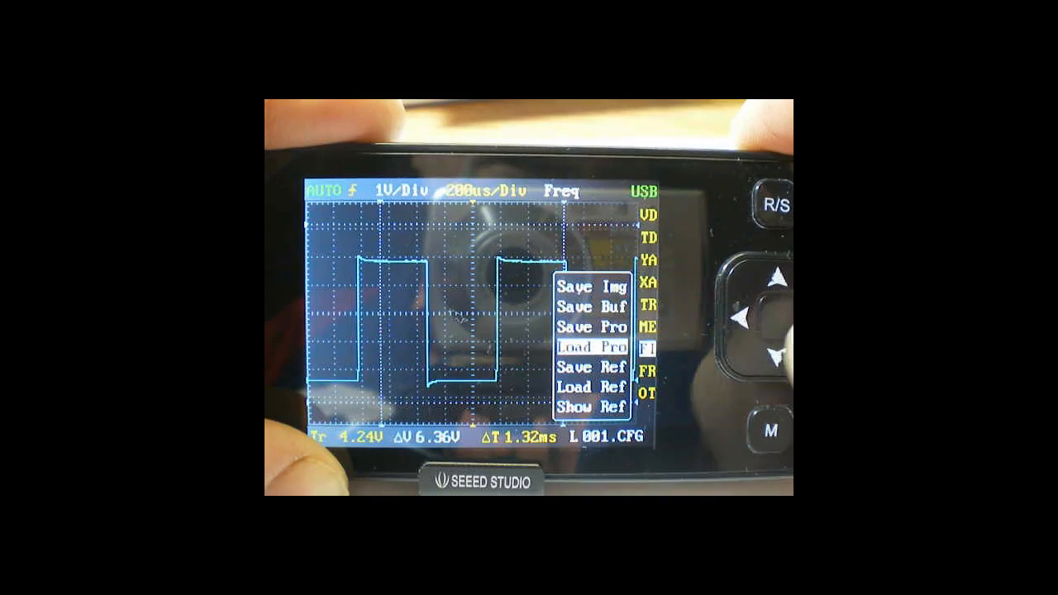